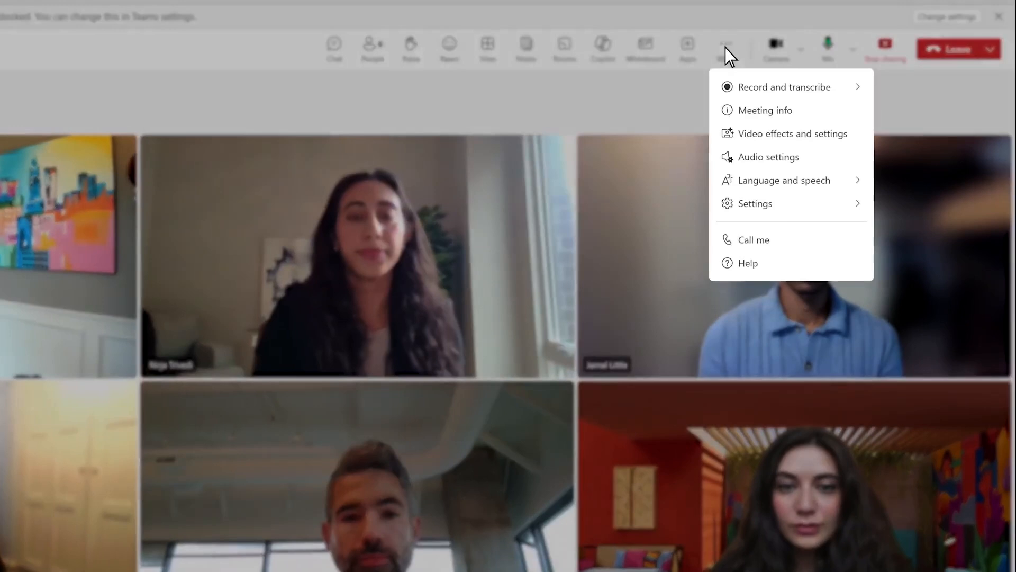
pyautogui.moveTo(784, 180)
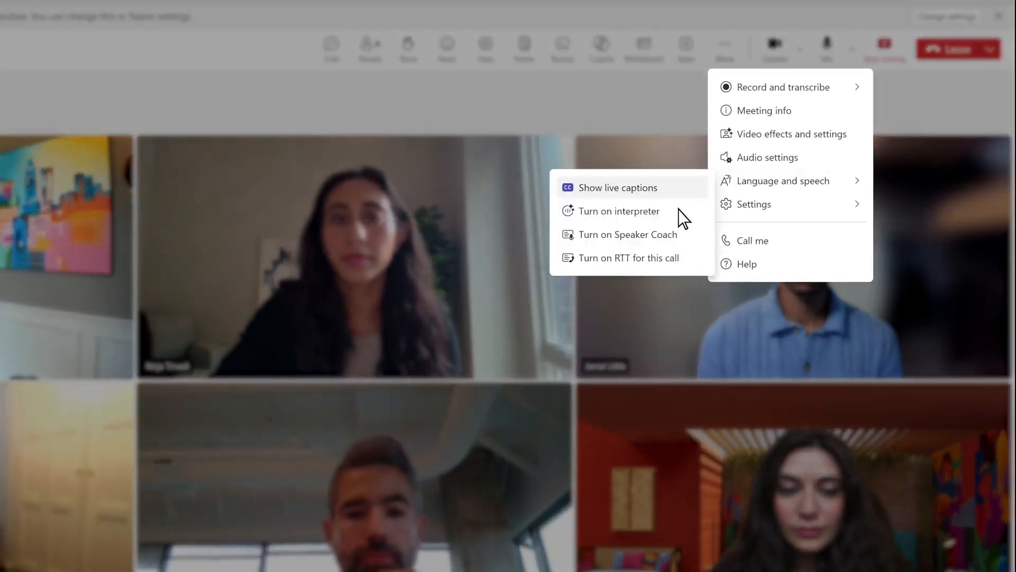
# Turn on the interpreter and save English as the language to hear the meeting in
pyautogui.click(617, 210)
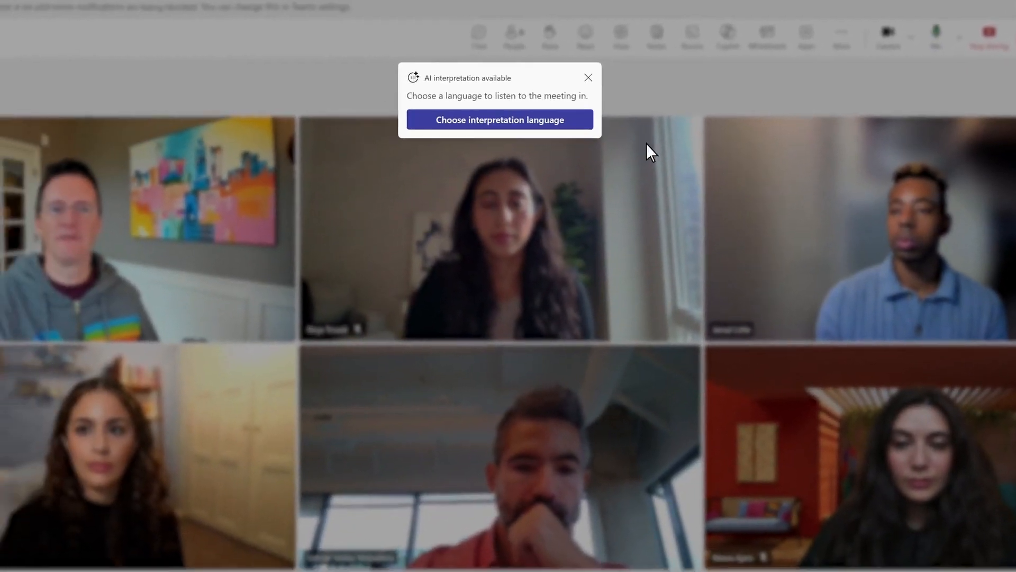
pyautogui.click(498, 119)
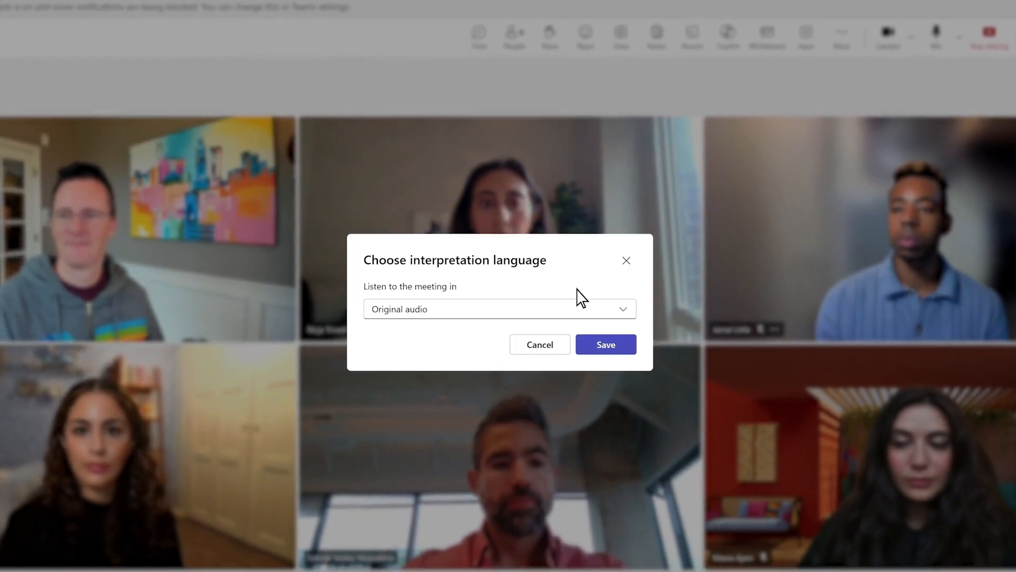
pyautogui.click(499, 308)
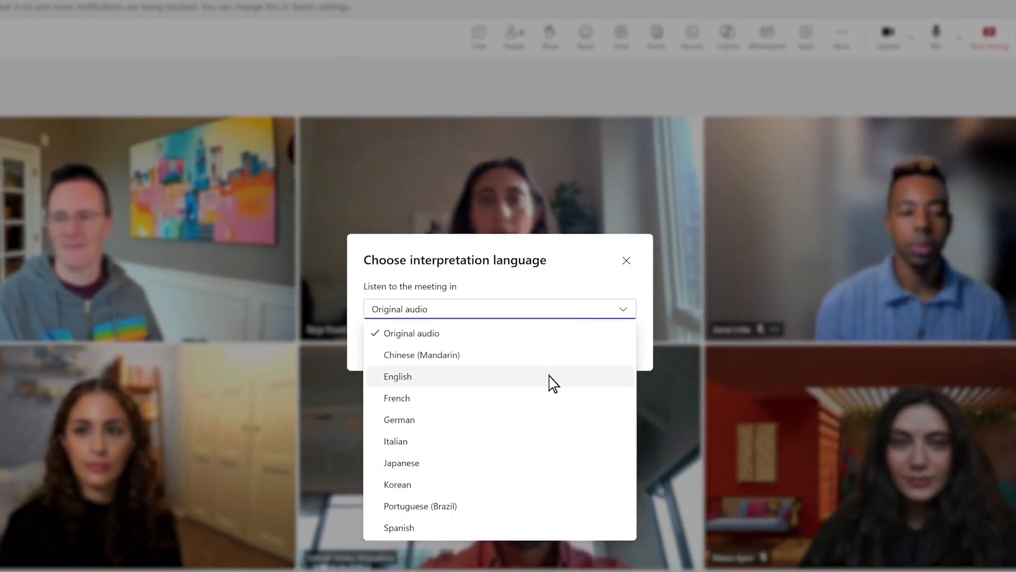
pyautogui.click(397, 375)
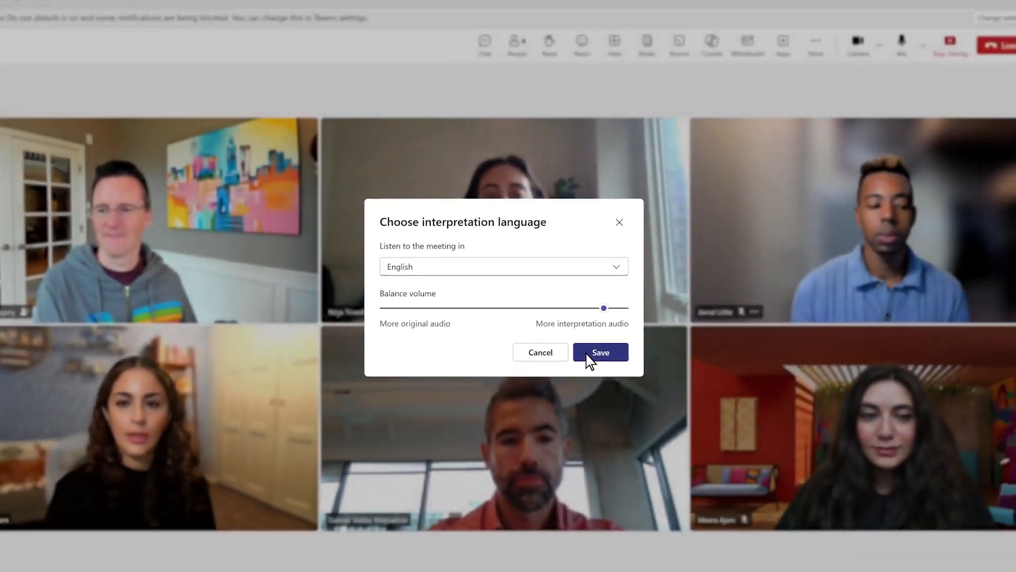
pyautogui.click(599, 352)
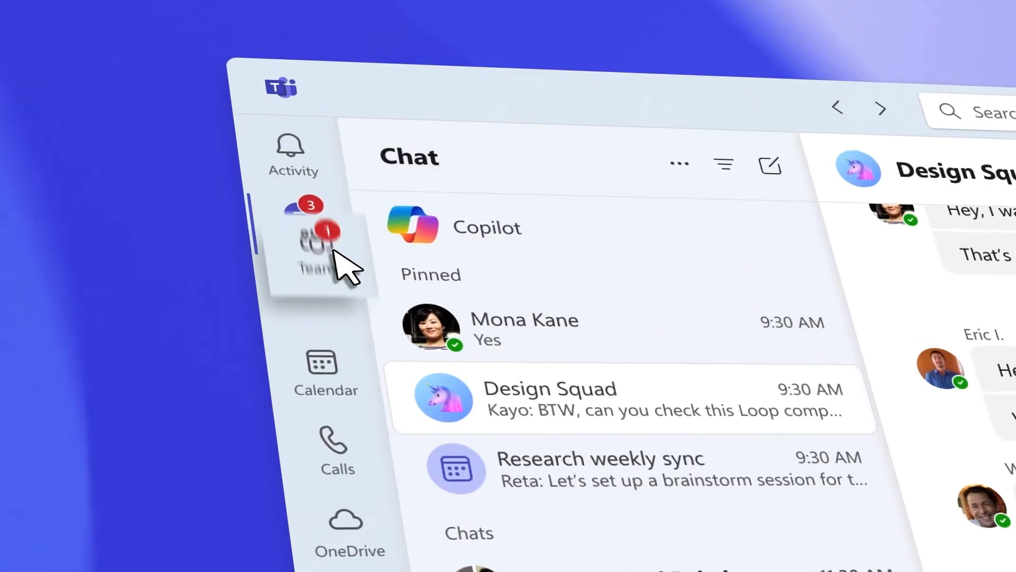
# Combine teams and channels into the chat list, filter to Unread and back, then start a New section
pyautogui.click(311, 240)
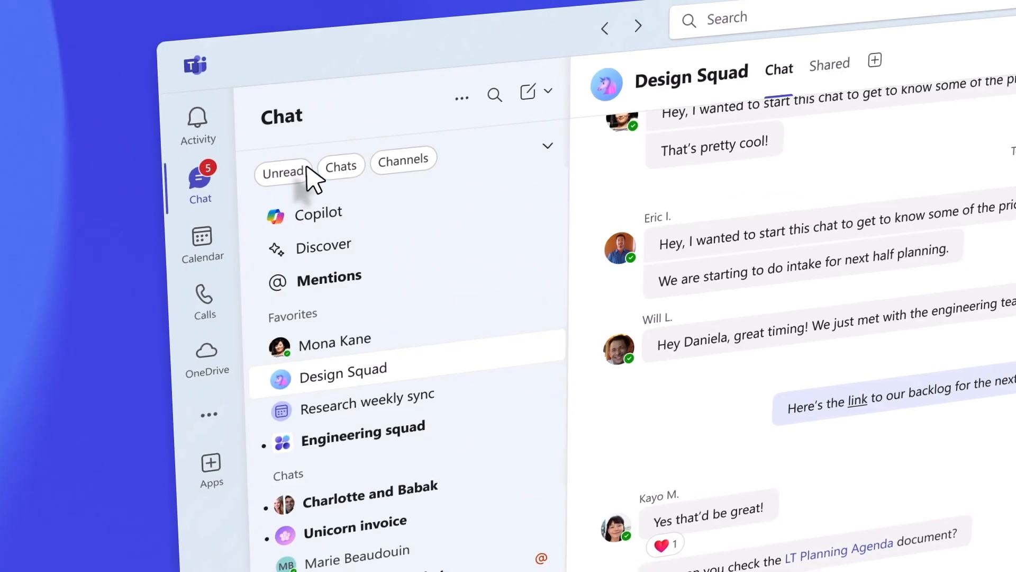
pyautogui.click(283, 171)
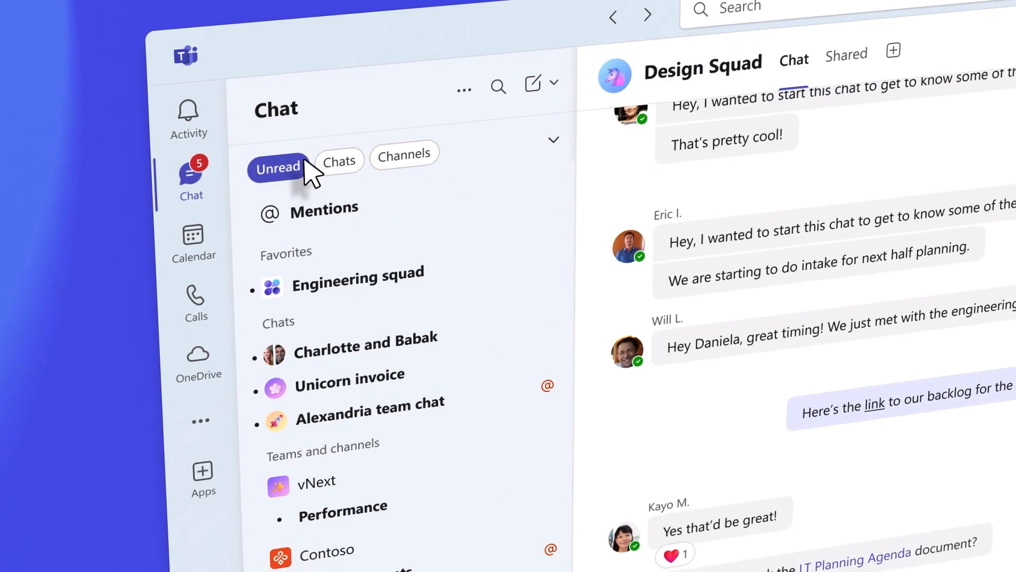
pyautogui.click(403, 153)
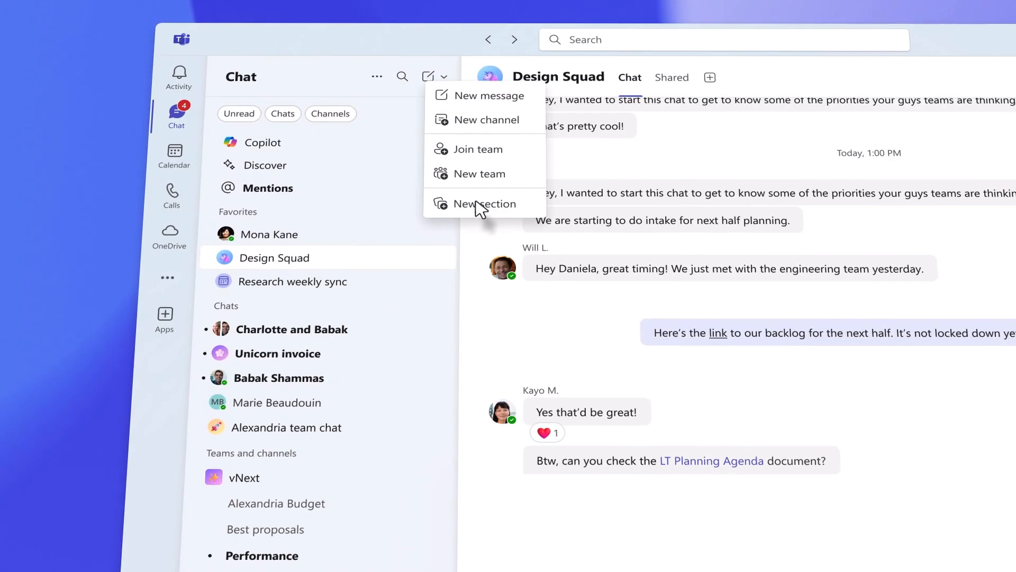
pyautogui.click(484, 203)
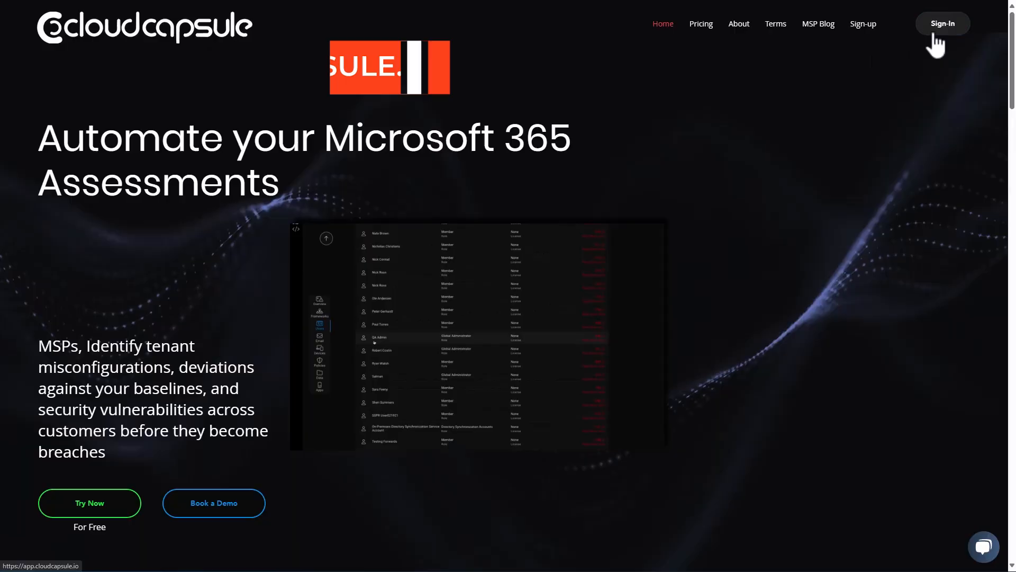
# Sign in, accept the Microsoft 365 permissions, review the Overview dashboard and go to the settings page
pyautogui.click(942, 23)
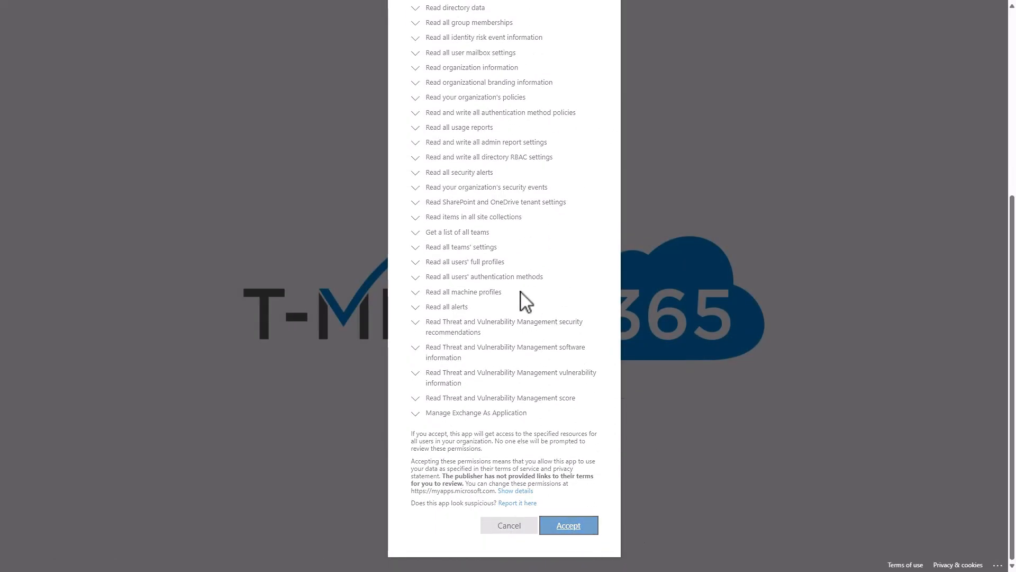
pyautogui.click(568, 525)
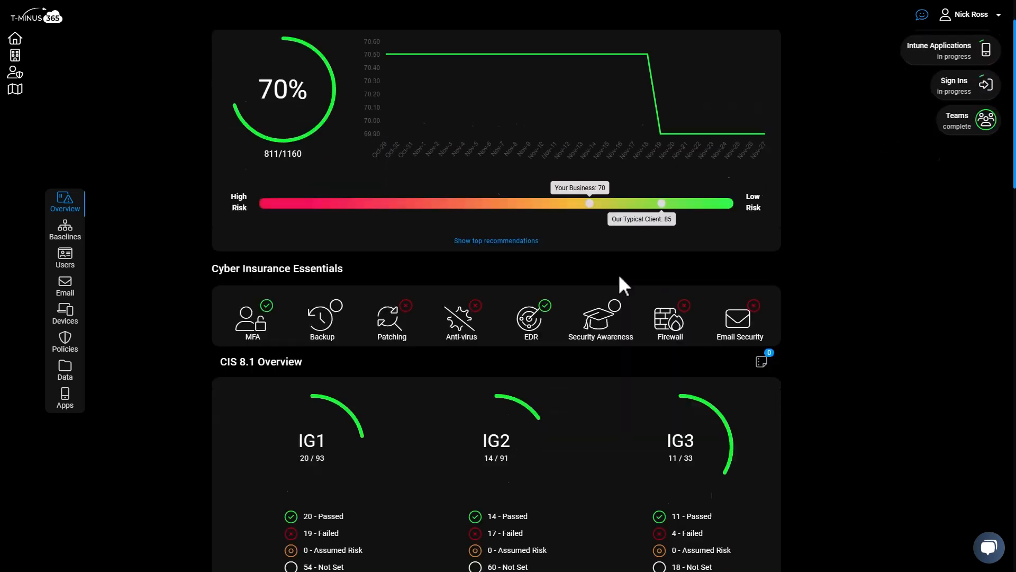
pyautogui.scroll(-3)
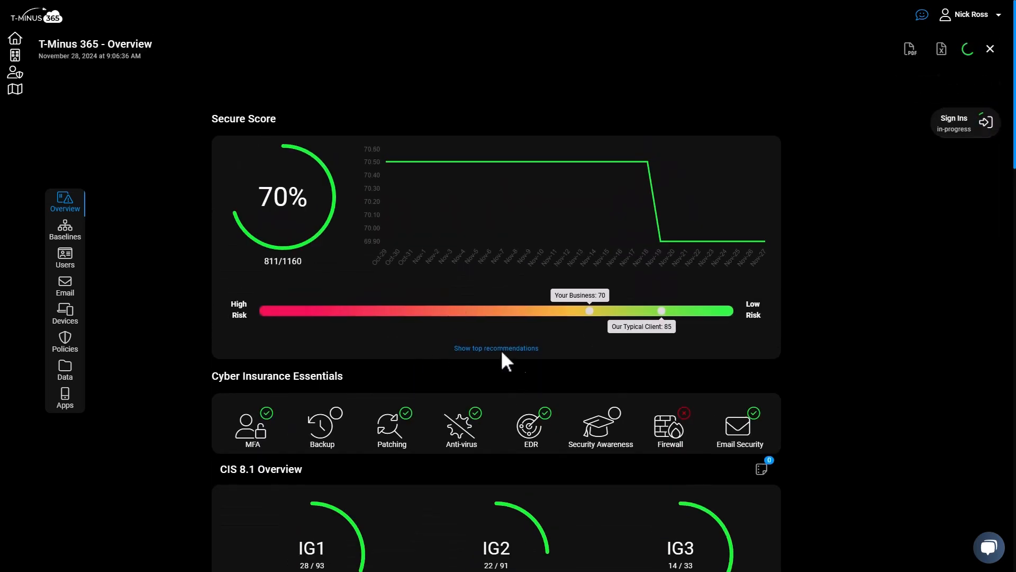
pyautogui.click(14, 72)
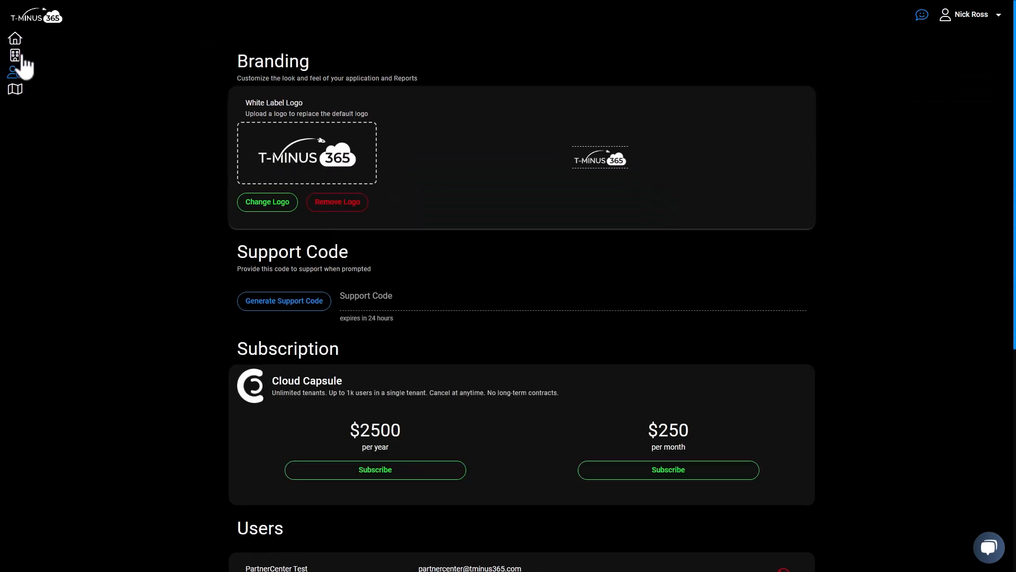
# Select the T-Minus 365 tenant, generate its PDF assessment report and view the Secure Score page
pyautogui.click(15, 55)
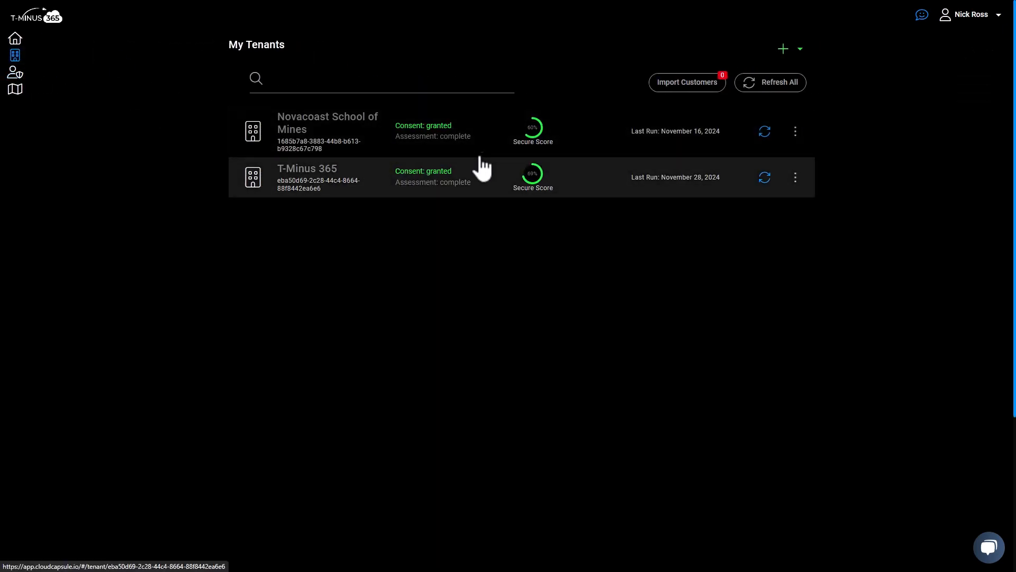
pyautogui.click(307, 177)
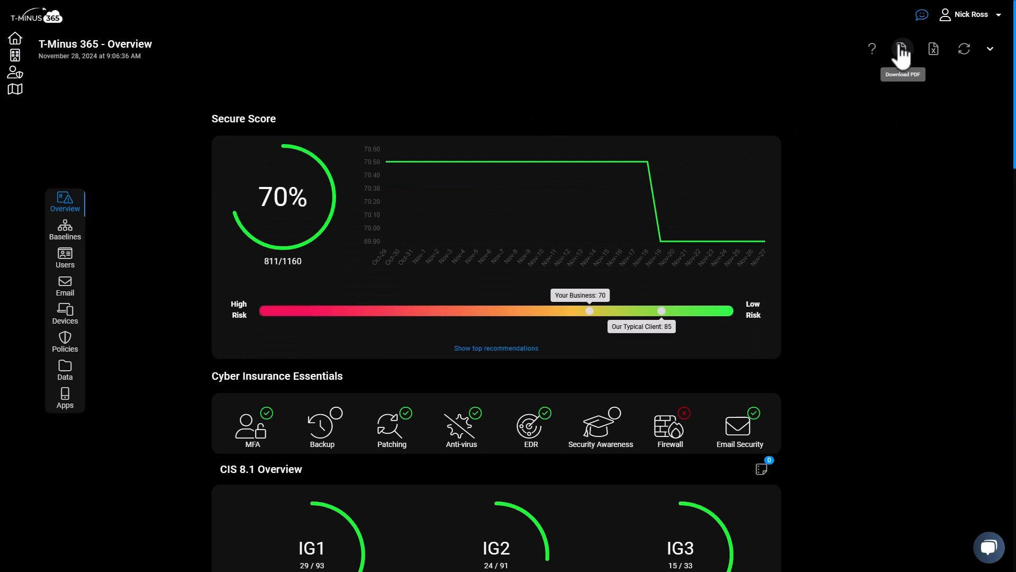
pyautogui.click(902, 49)
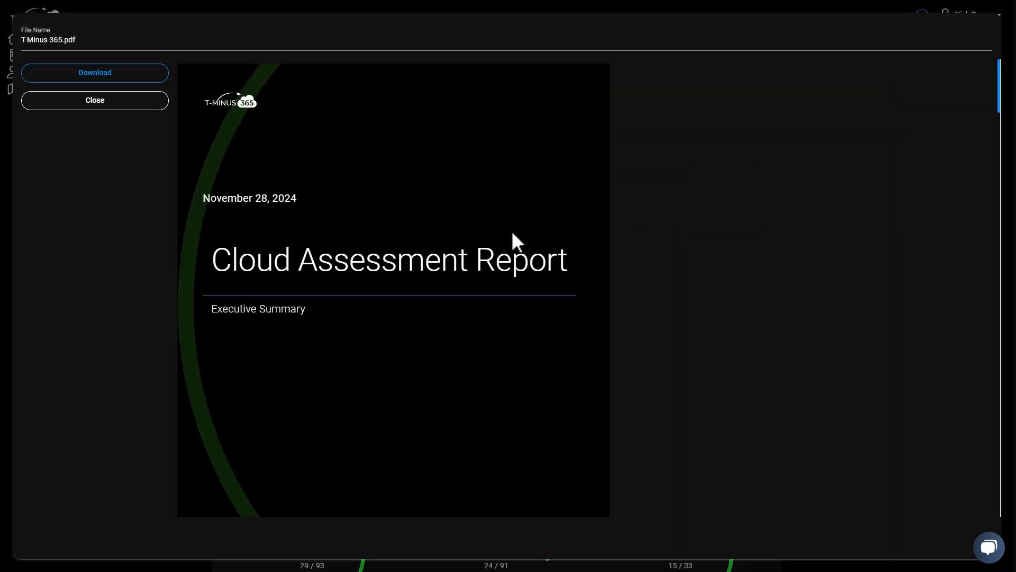
pyautogui.scroll(-3)
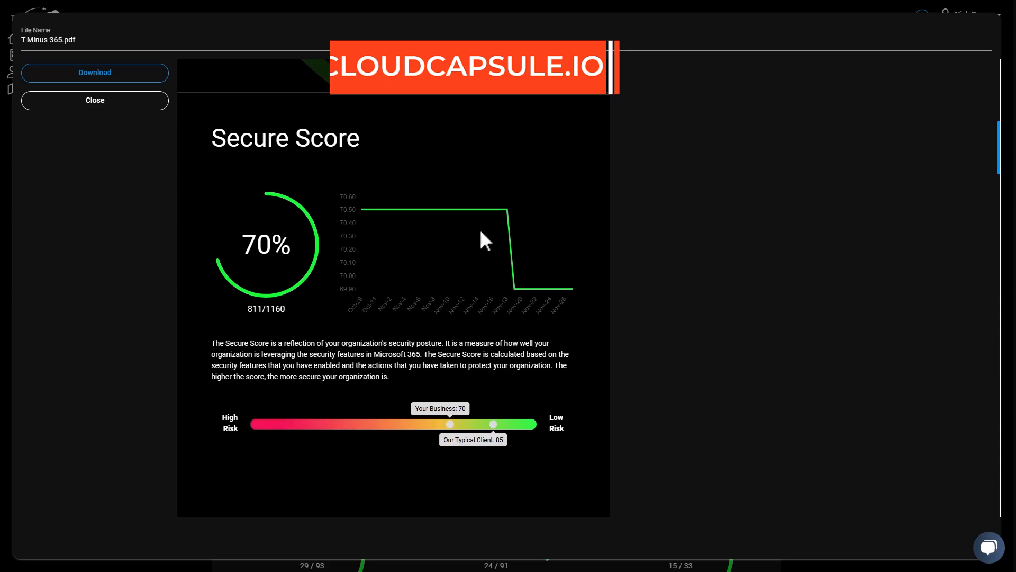
pyautogui.click(94, 100)
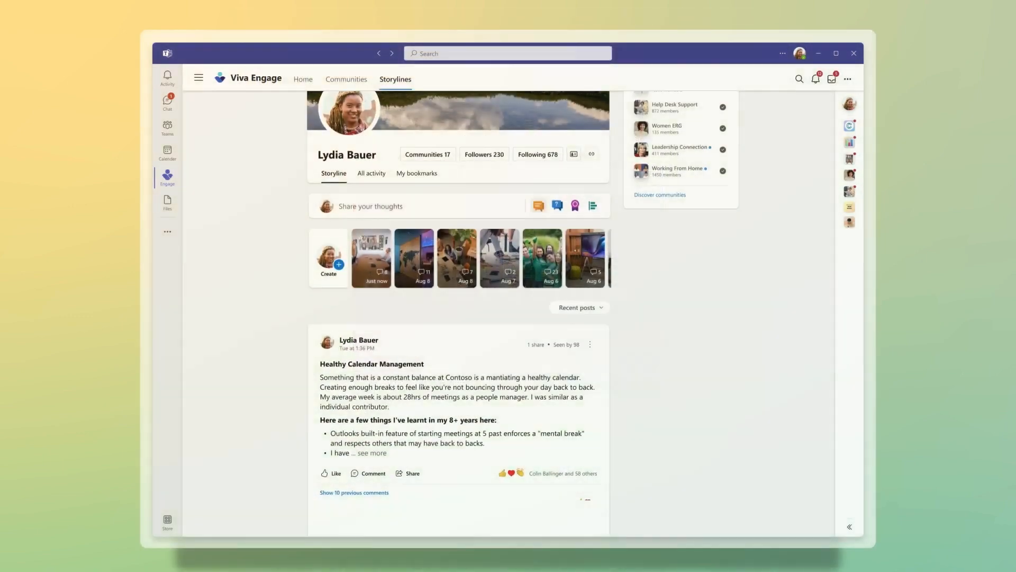
# Scroll the Viva Engage storyline profile to see the person's stories and recent posts
pyautogui.scroll(-3)
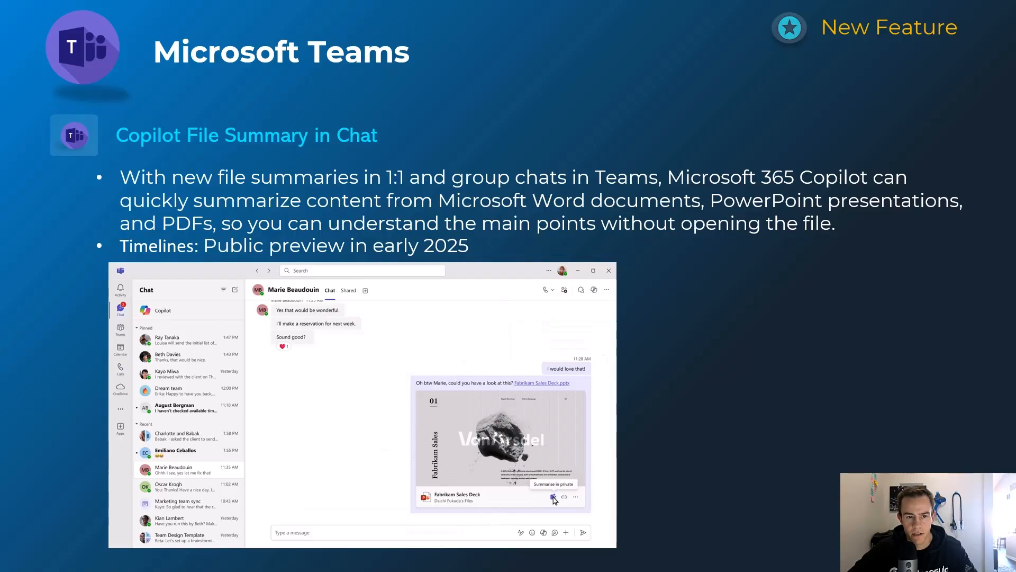
# Summarise the Fabrikam Sales Deck privately with Copilot, close the pane and request the summary again
pyautogui.click(553, 497)
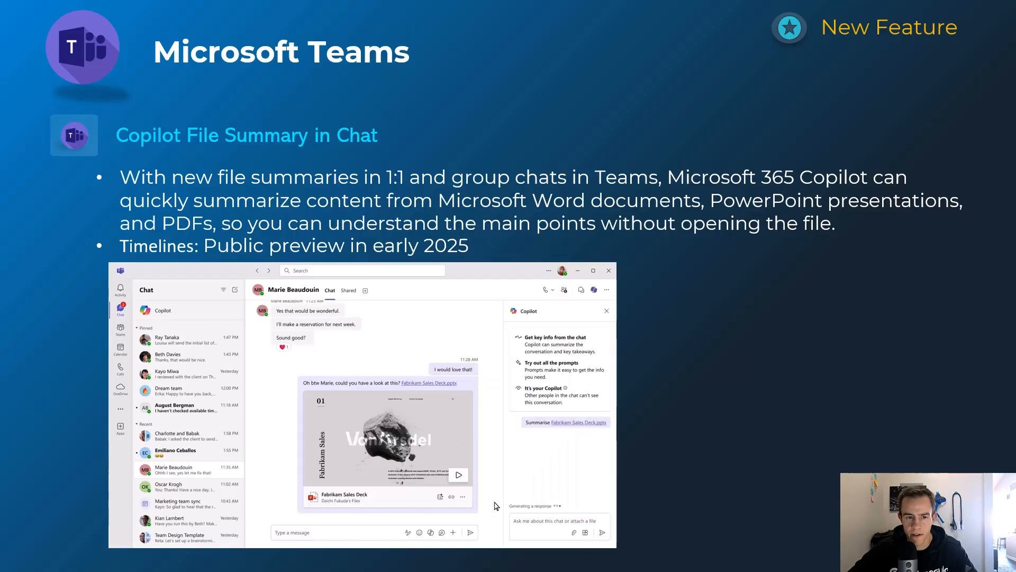
pyautogui.click(564, 422)
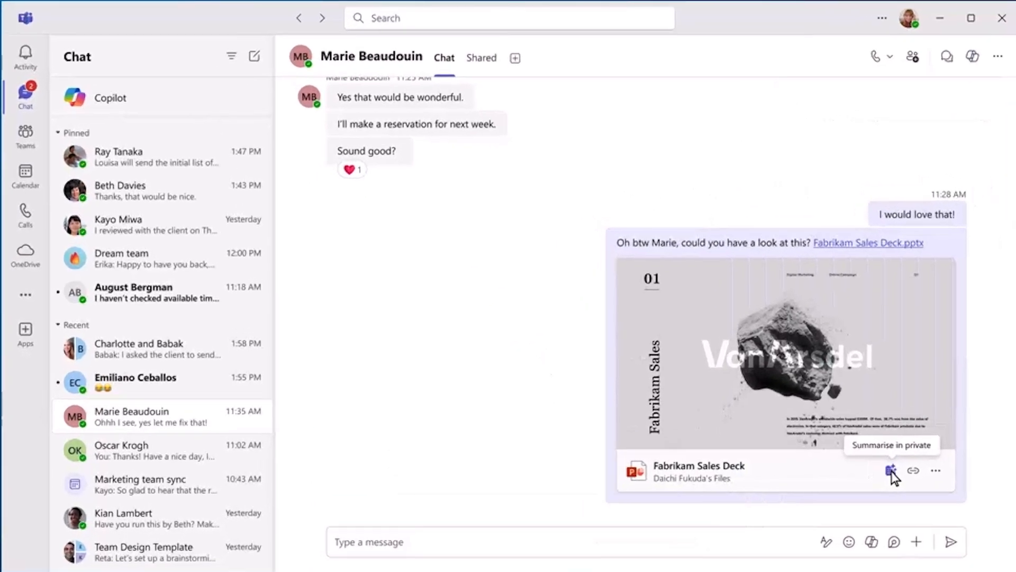
pyautogui.click(891, 470)
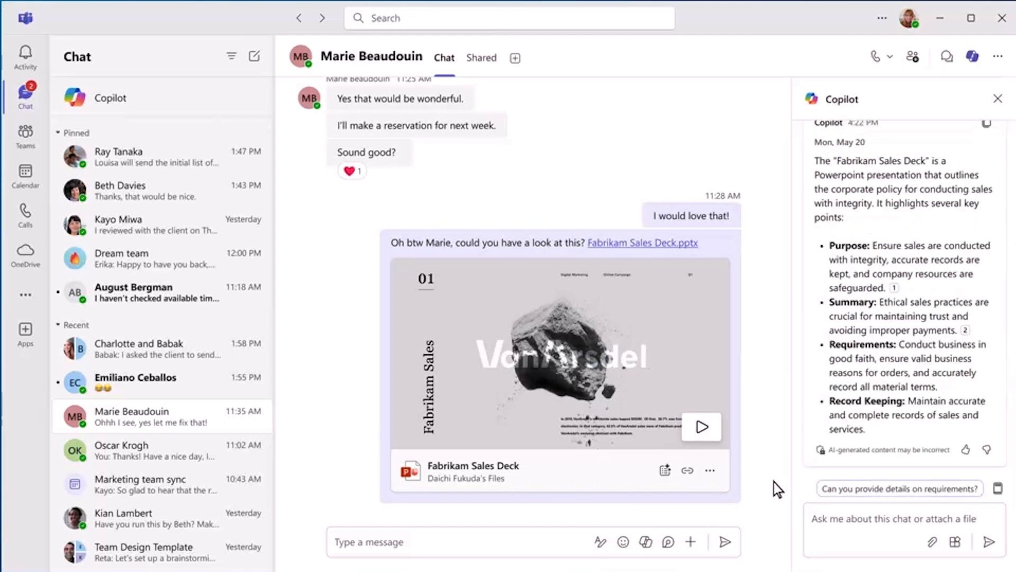
pyautogui.click(997, 99)
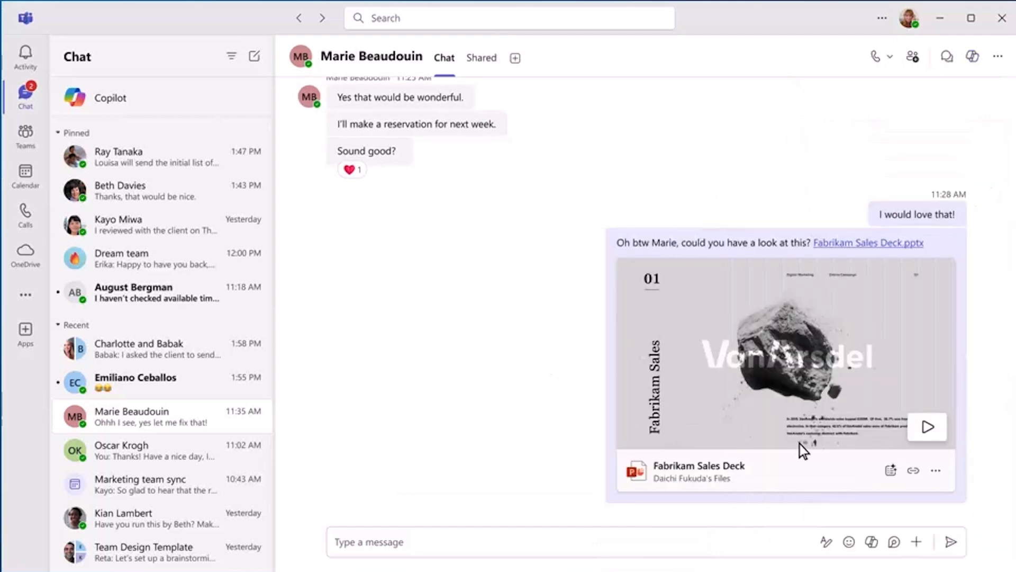
pyautogui.click(972, 56)
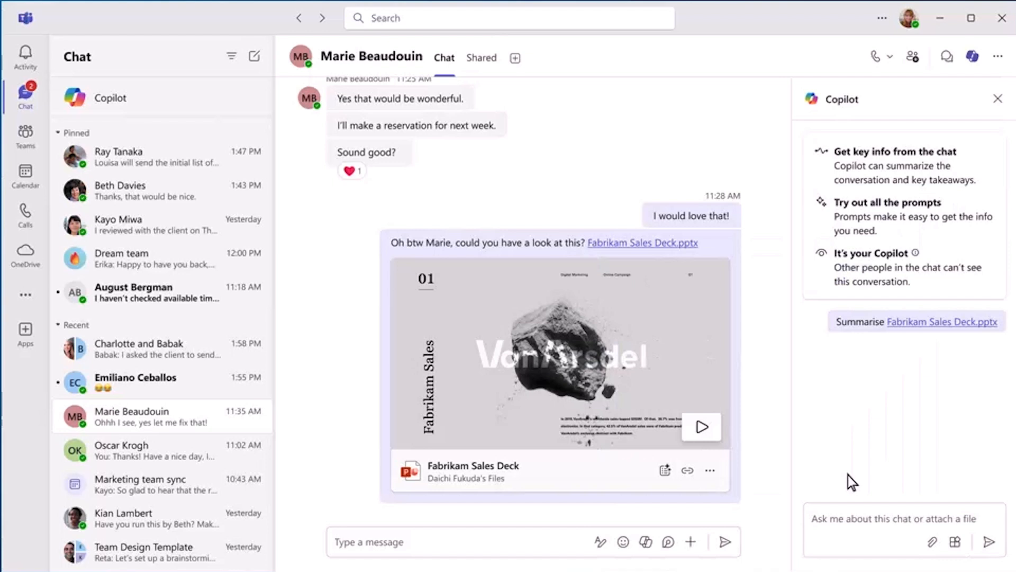
pyautogui.click(914, 321)
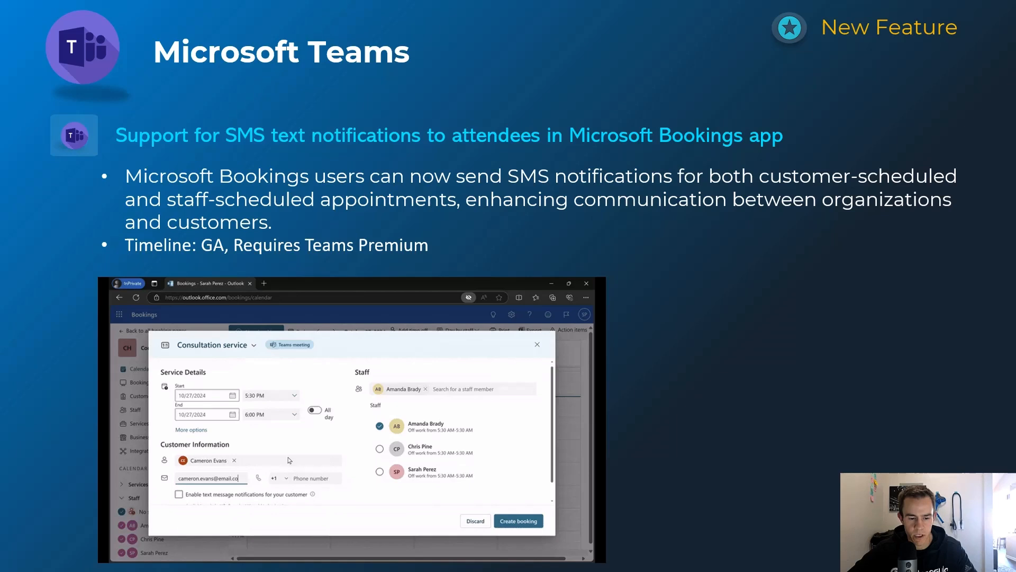
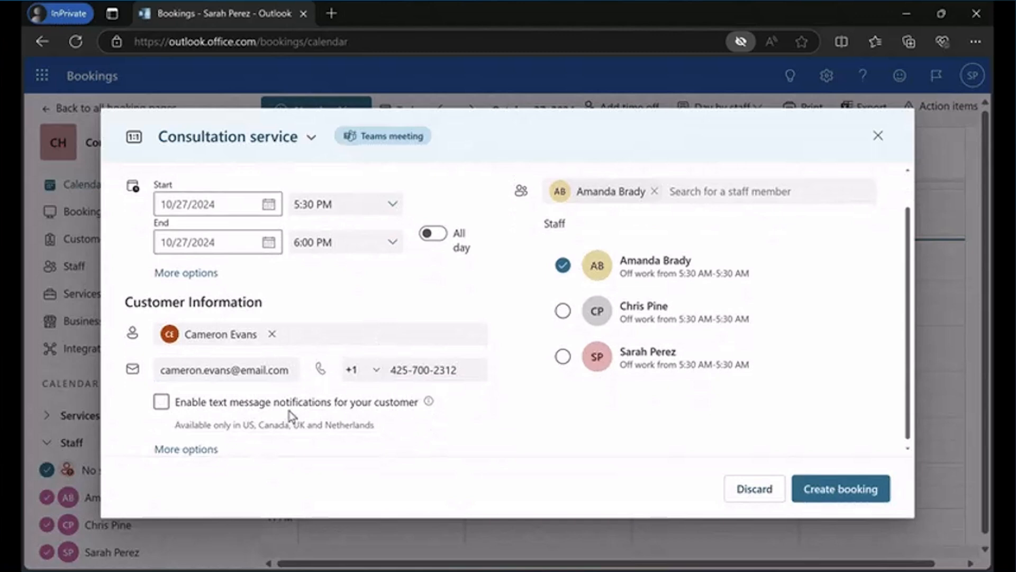
pyautogui.click(161, 402)
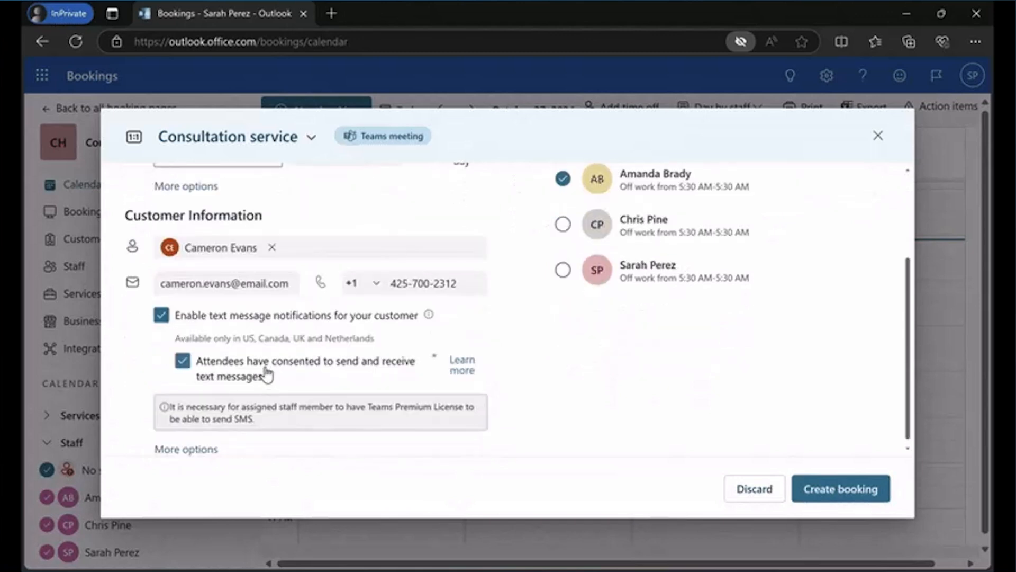
pyautogui.click(840, 488)
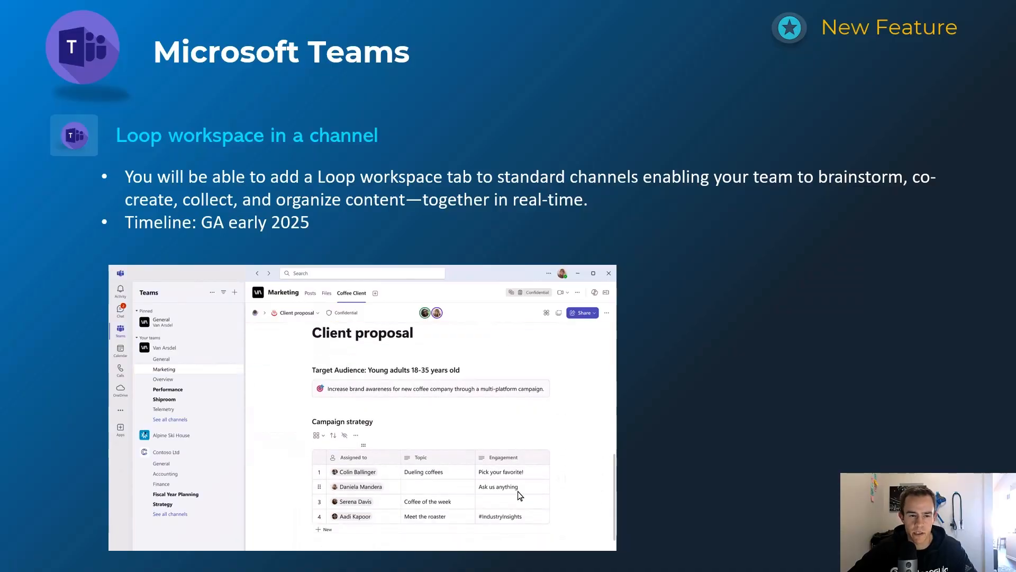
# Enter 'Spill the beans' as the topic in row 2 of the Campaign strategy table
pyautogui.write('Spill the b')
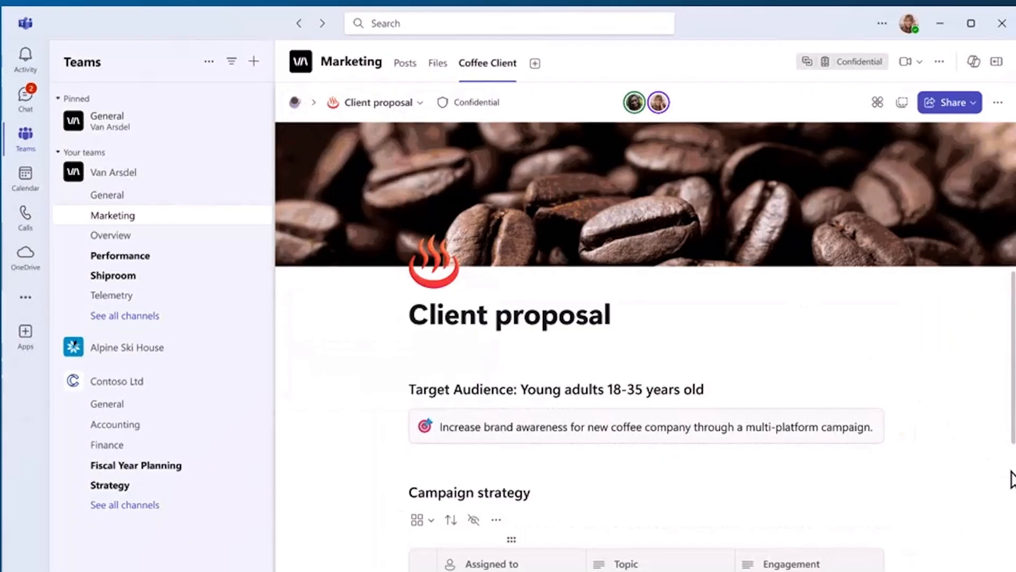
pyautogui.scroll(-3)
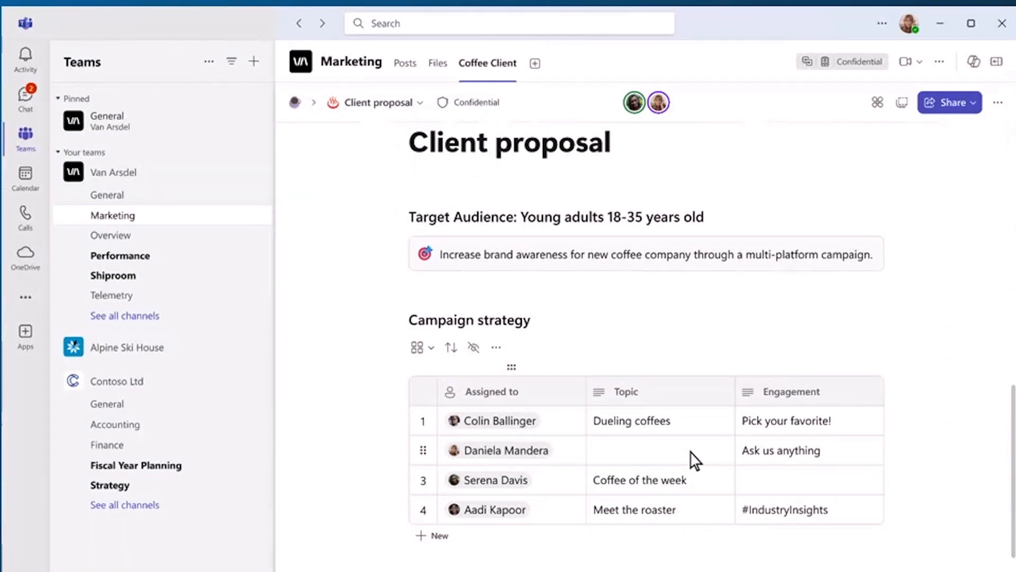
pyautogui.write('Spill the beans')
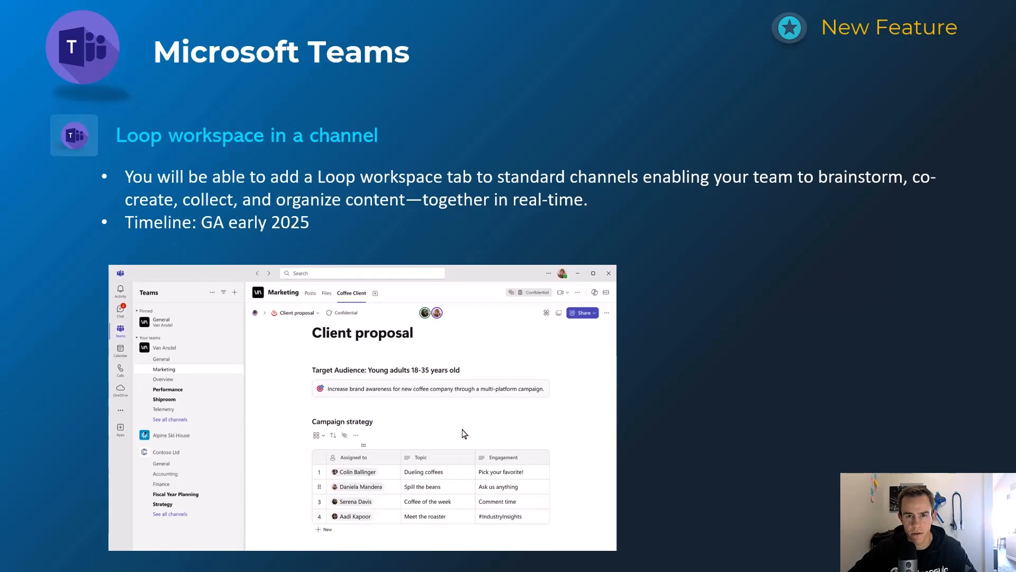
# Start joining the meeting as a guest, submit the email and request a verification code
pyautogui.press('Right')
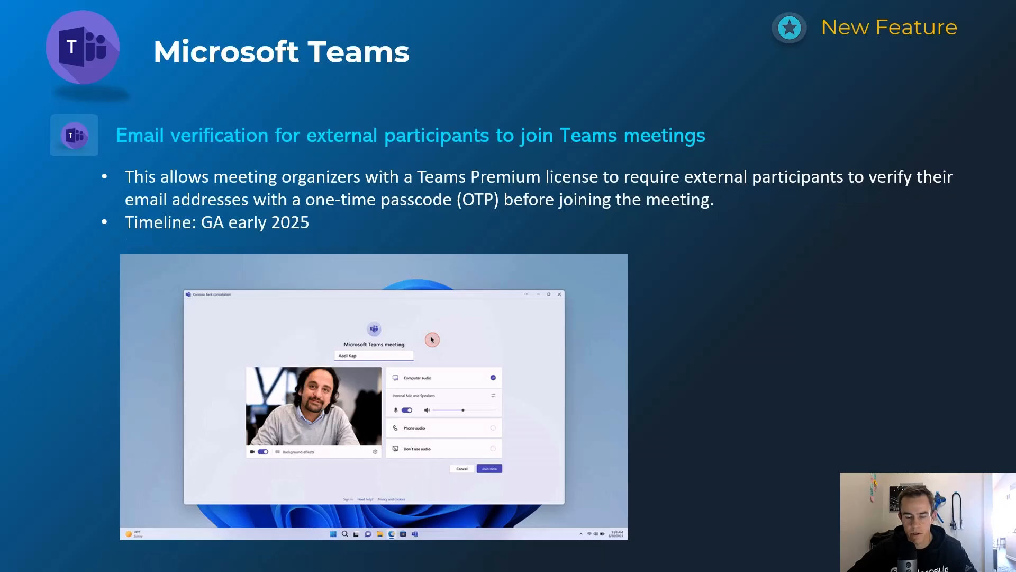
pyautogui.click(489, 468)
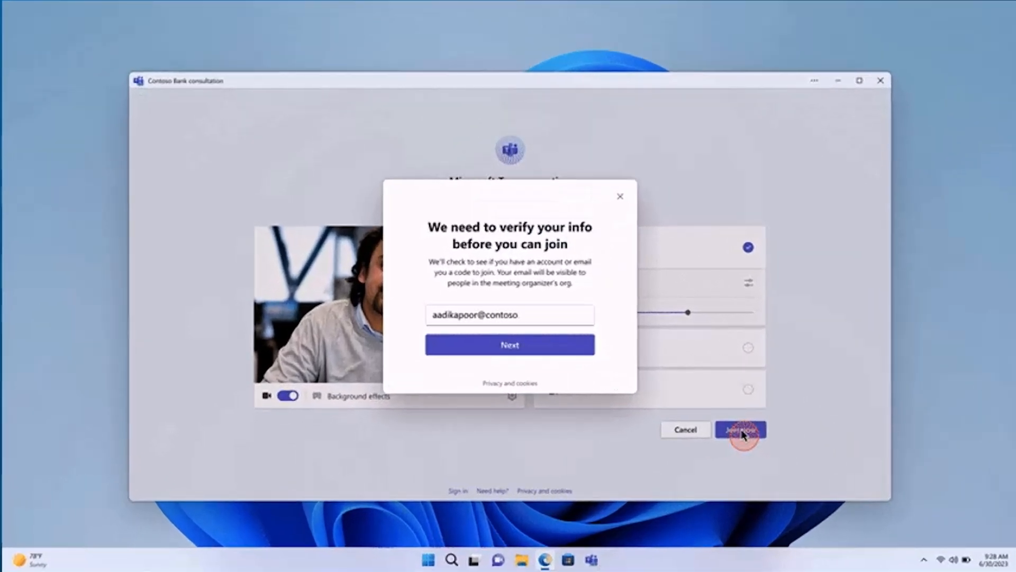
pyautogui.click(509, 344)
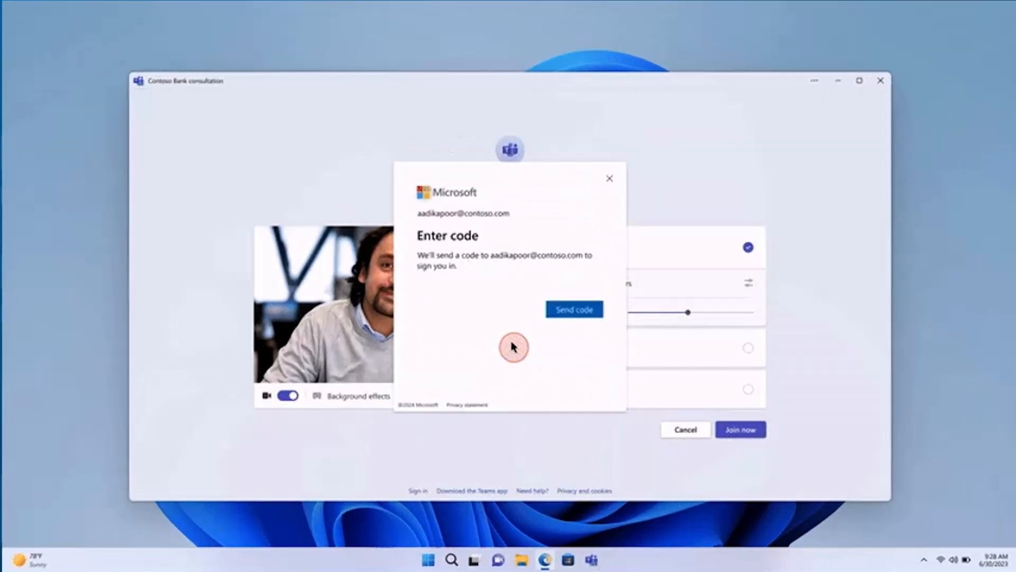
pyautogui.click(573, 308)
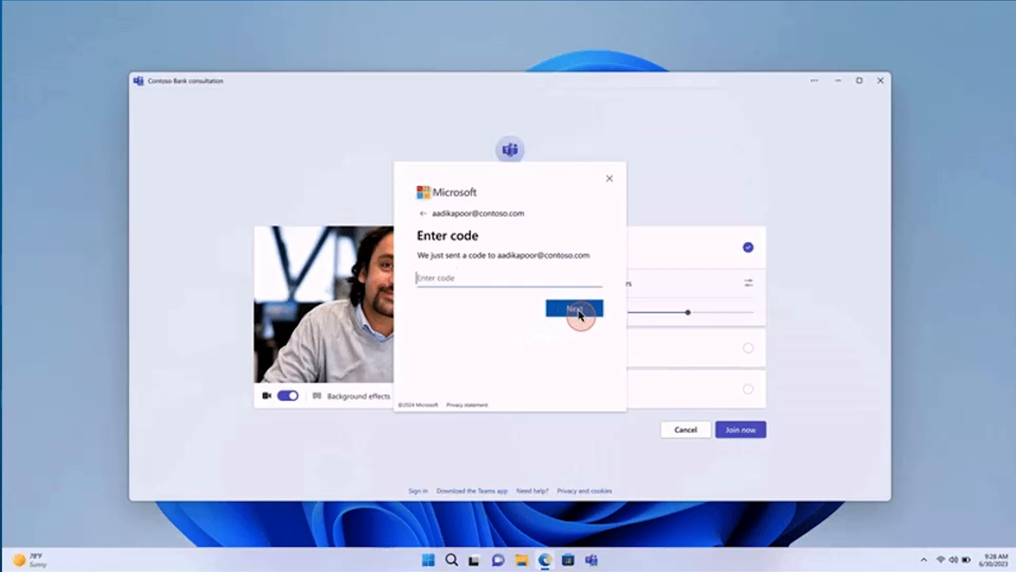
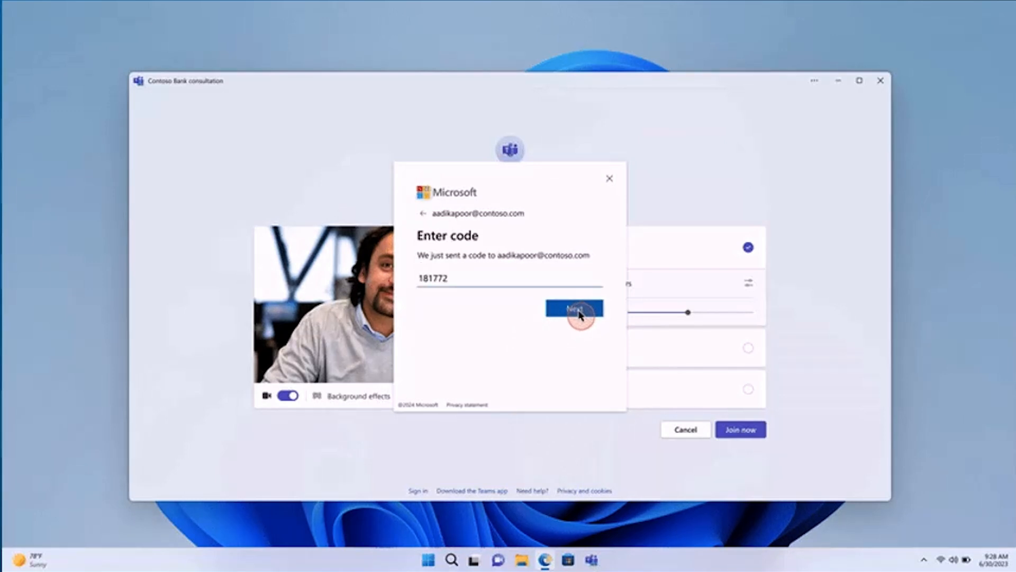
pyautogui.click(573, 310)
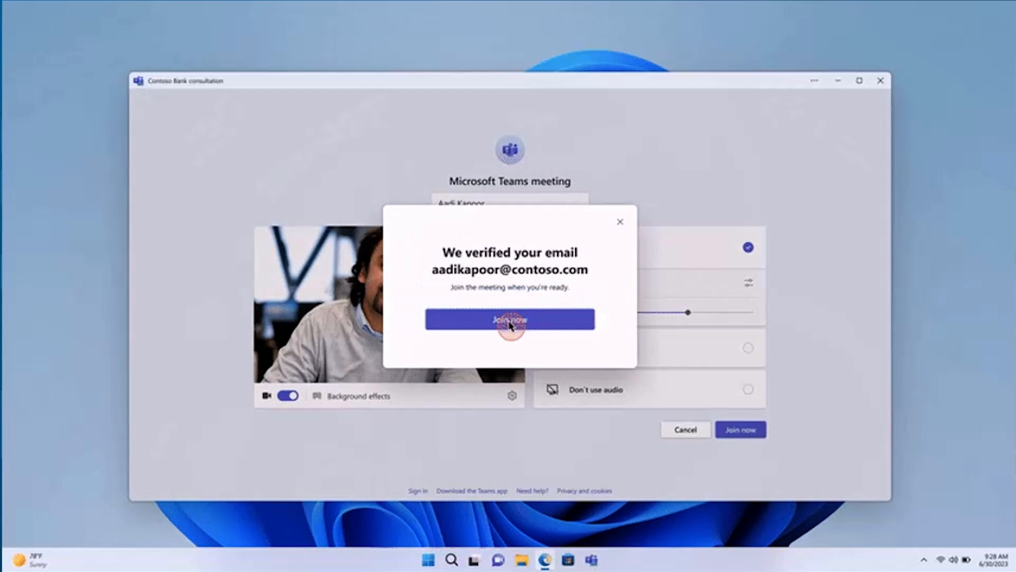
pyautogui.click(509, 318)
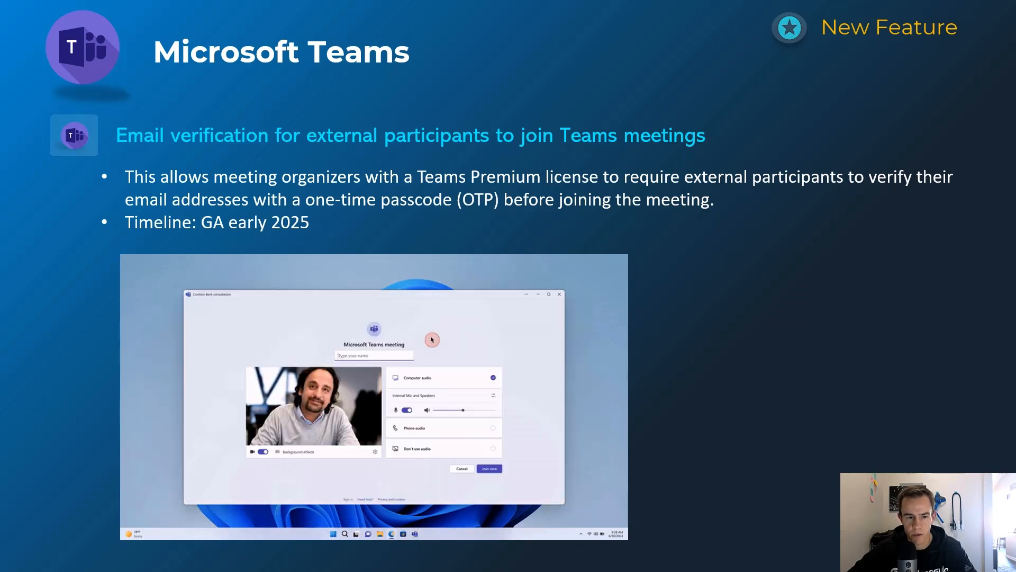
pyautogui.write('Aadi K')
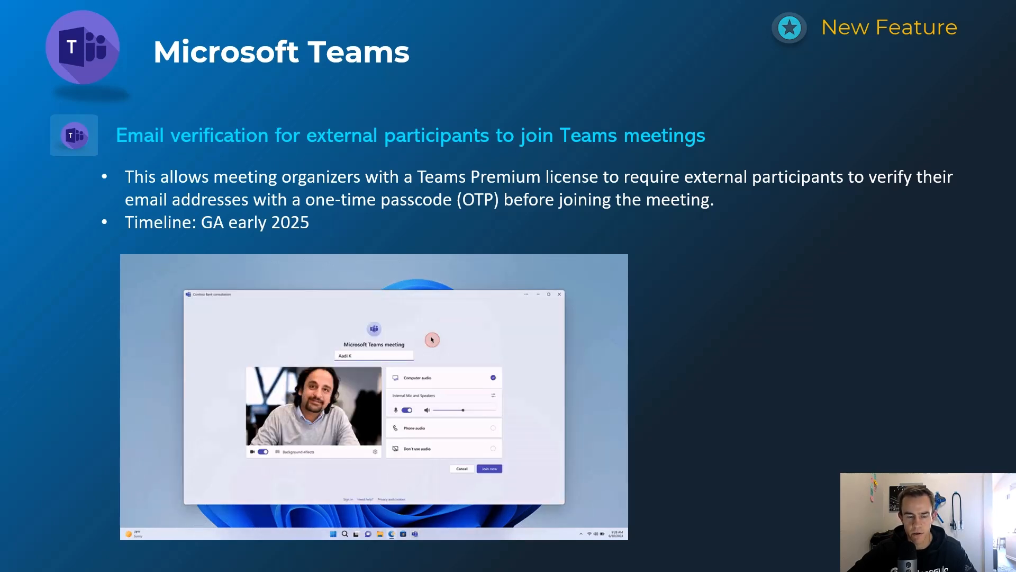